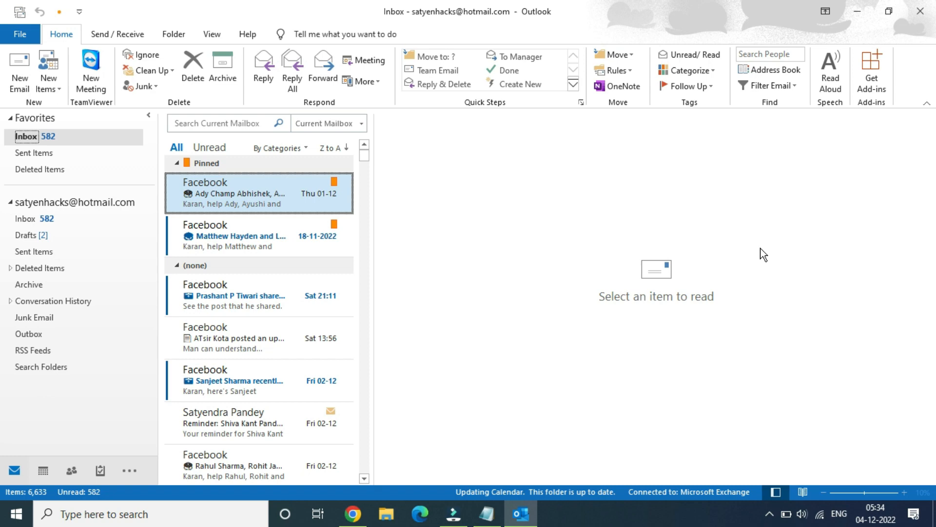
pyautogui.moveTo(57, 84)
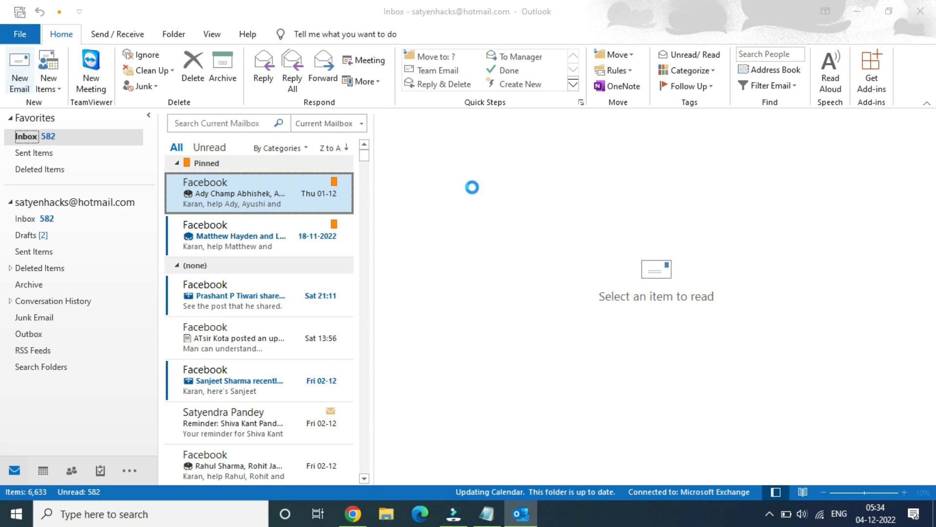
# Address the email to the recipient and set the subject to 'hello'.
pyautogui.write('a')
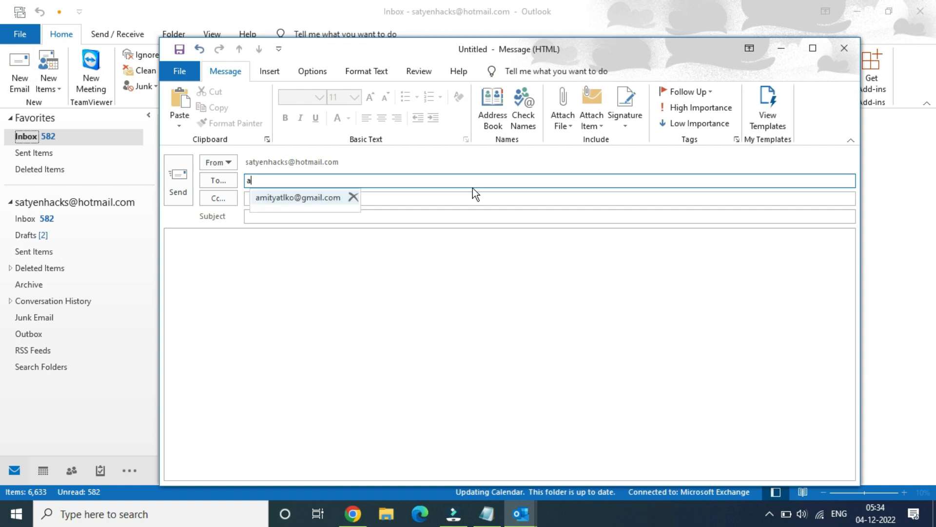
pyautogui.click(298, 197)
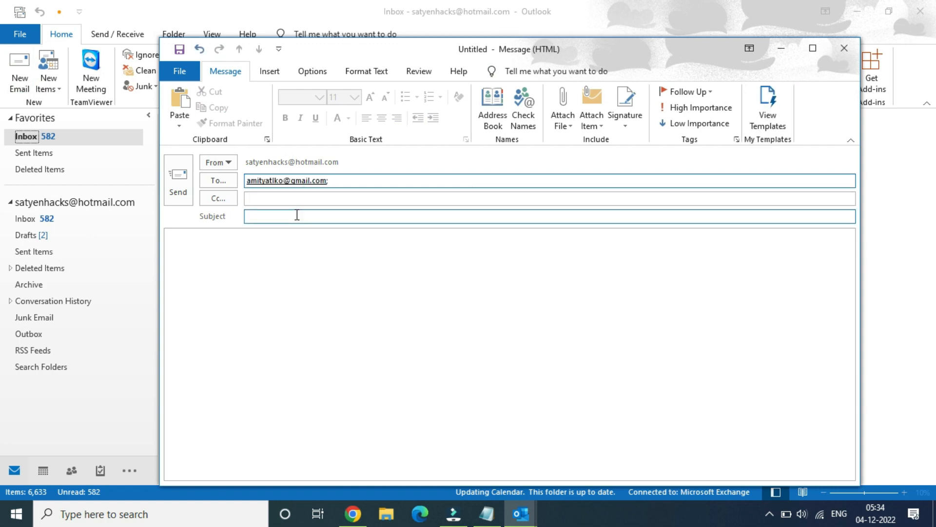
pyautogui.write('he')
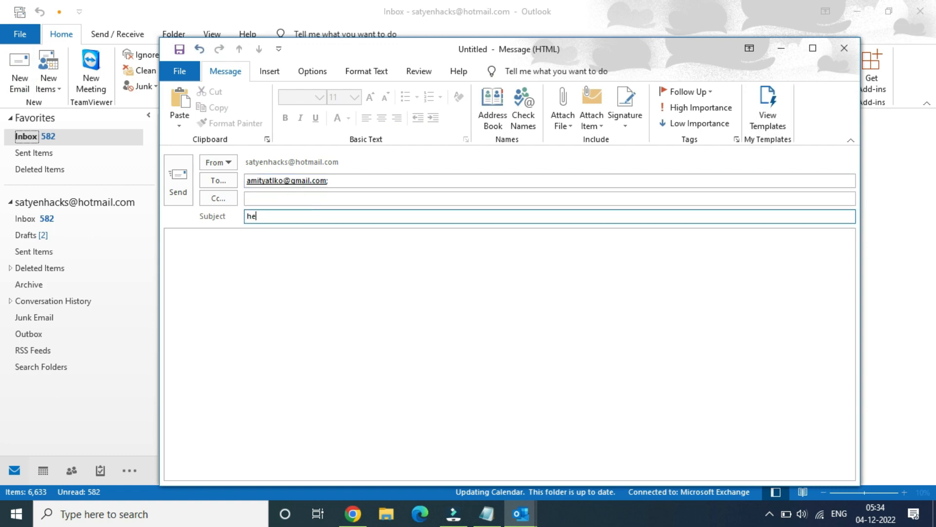
pyautogui.write('llo')
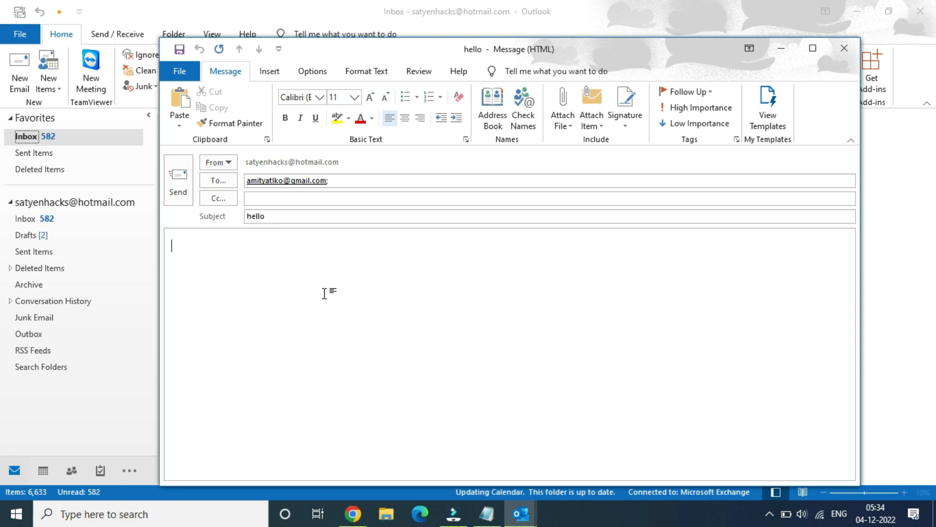
# Write the greeting 'Hello how are you...' in the message body.
pyautogui.write('Hello how')
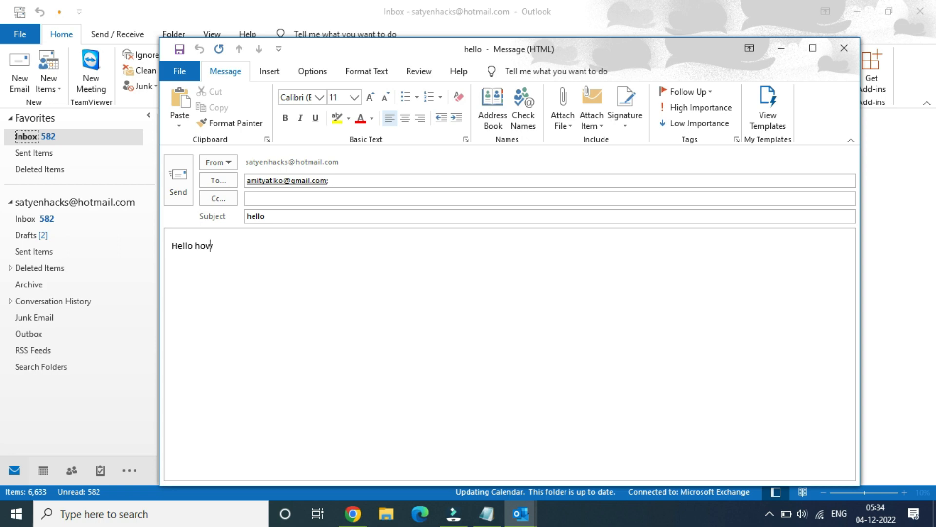
pyautogui.write('are you..')
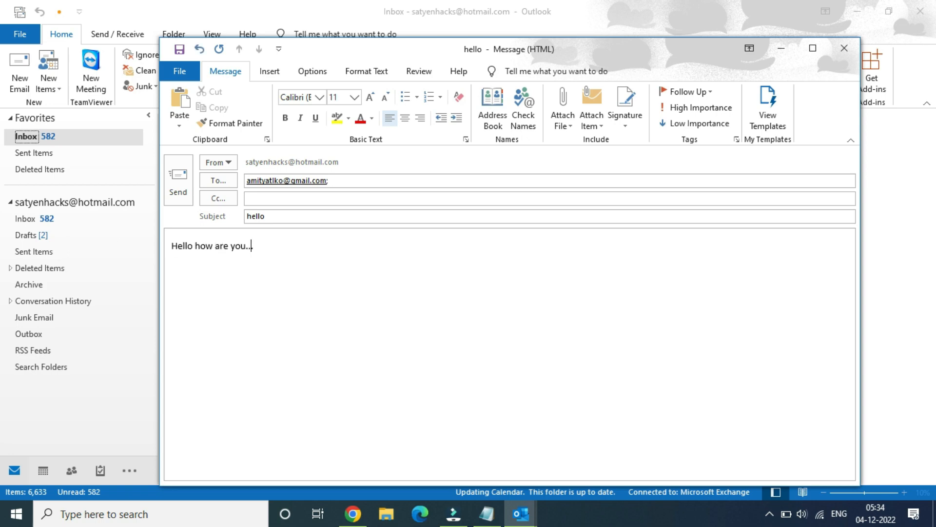
pyautogui.write('.')
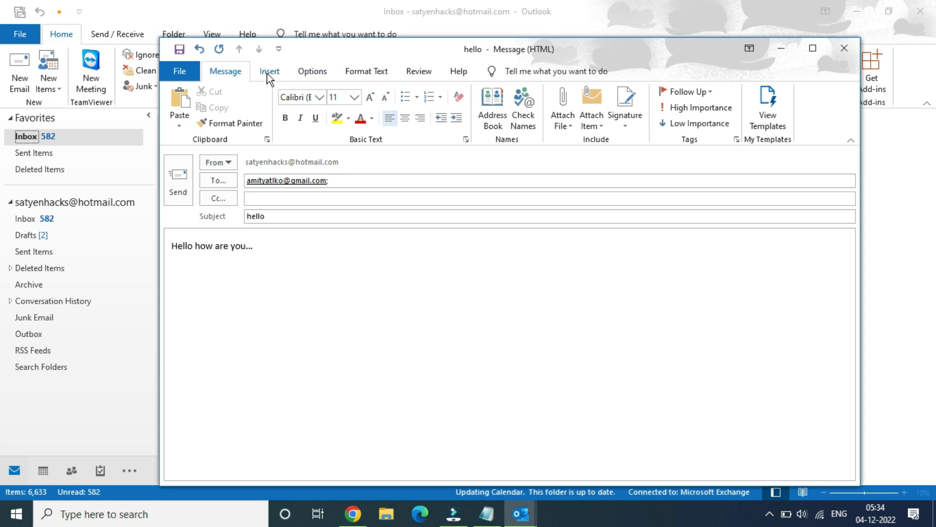
pyautogui.click(269, 71)
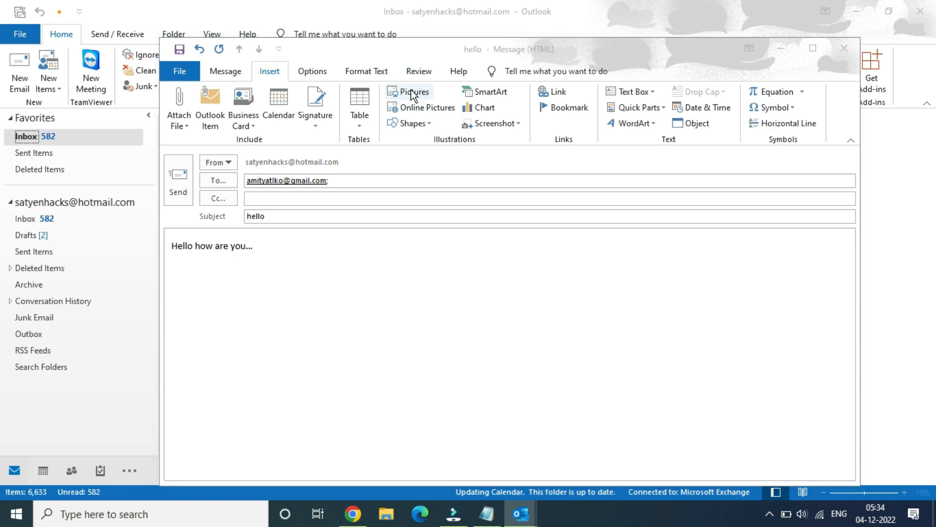
# Bring up the Insert Picture browser showing the Desktop's files.
pyautogui.click(413, 95)
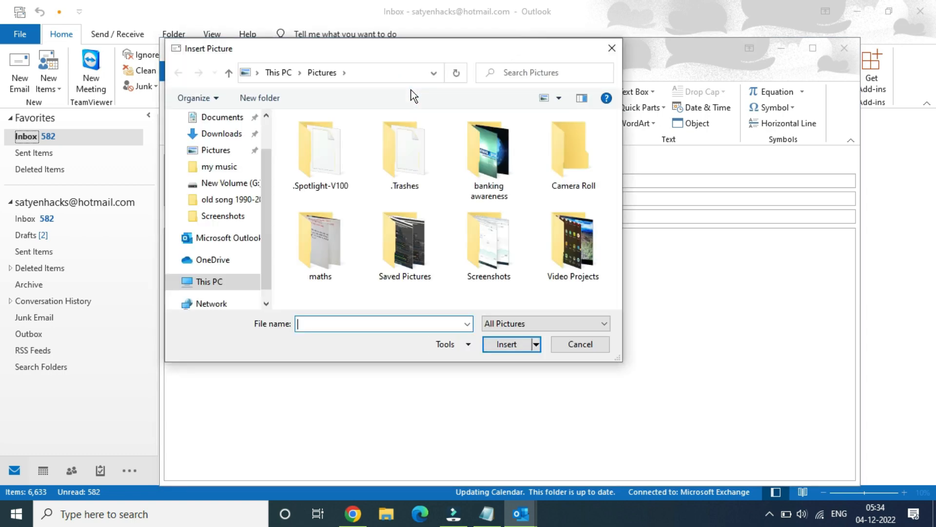
pyautogui.moveTo(275, 132)
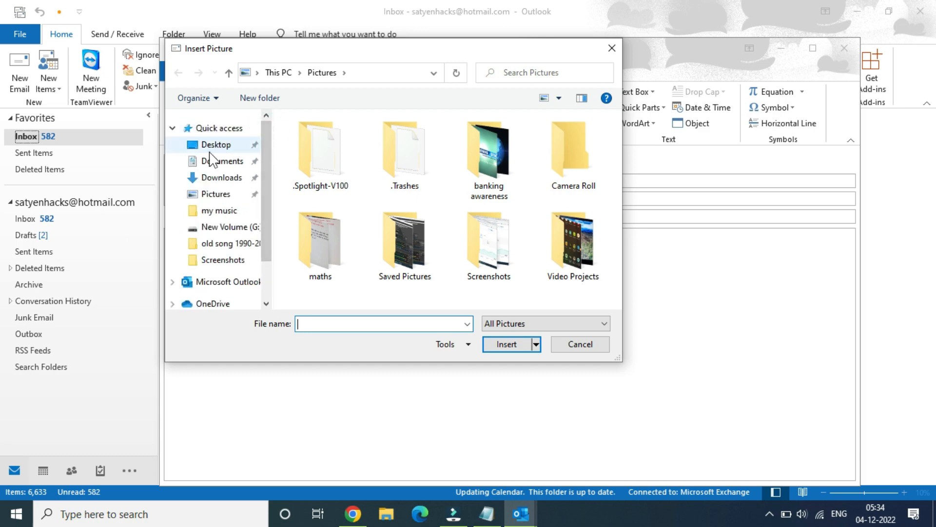
pyautogui.click(216, 145)
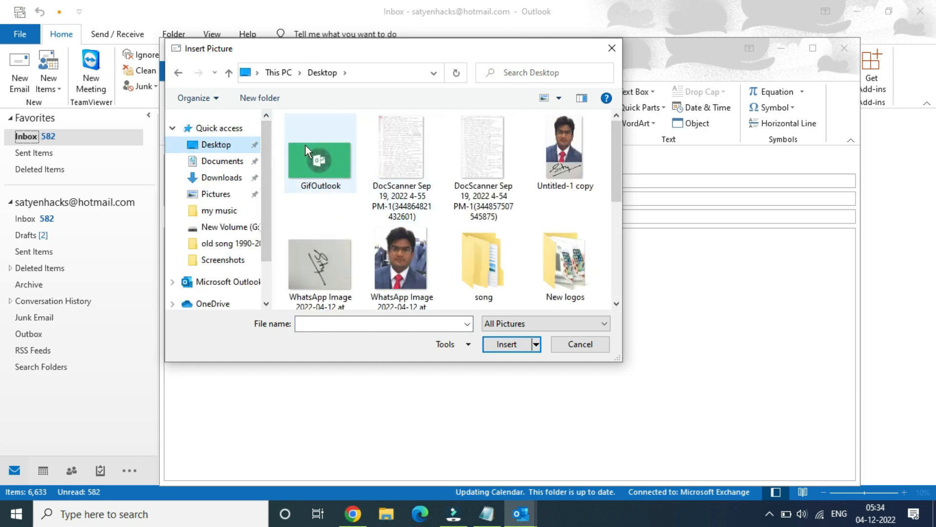
# Select the GifOutlook animation, filtering to GIF files and back to all picture types.
pyautogui.click(320, 152)
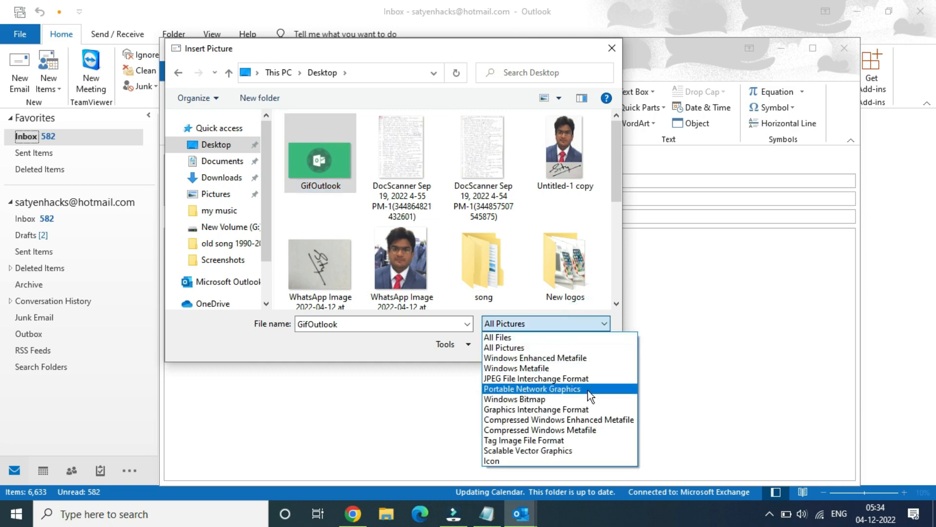
pyautogui.moveTo(535, 409)
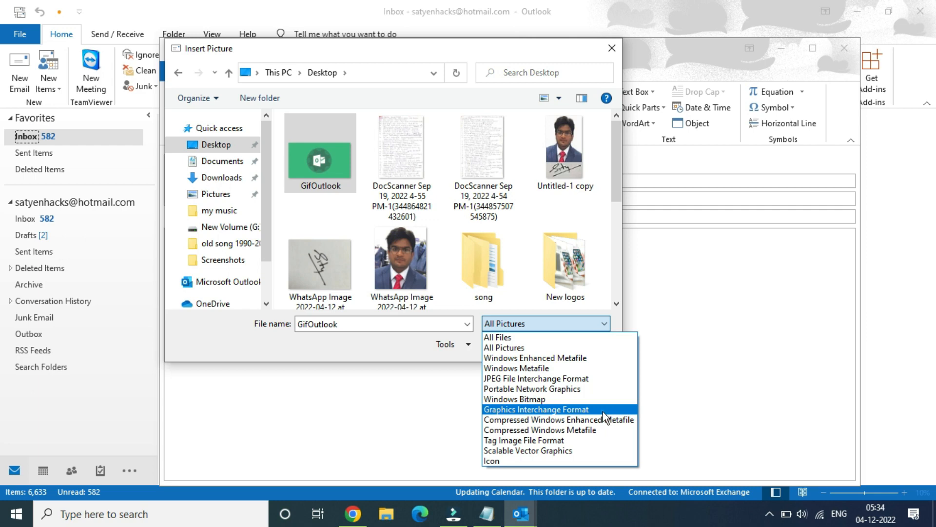
pyautogui.click(535, 408)
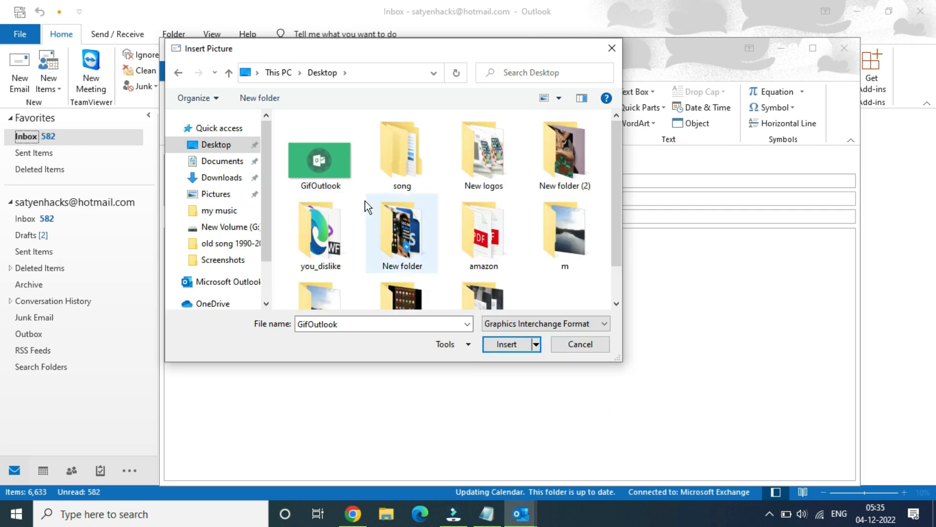
pyautogui.click(320, 152)
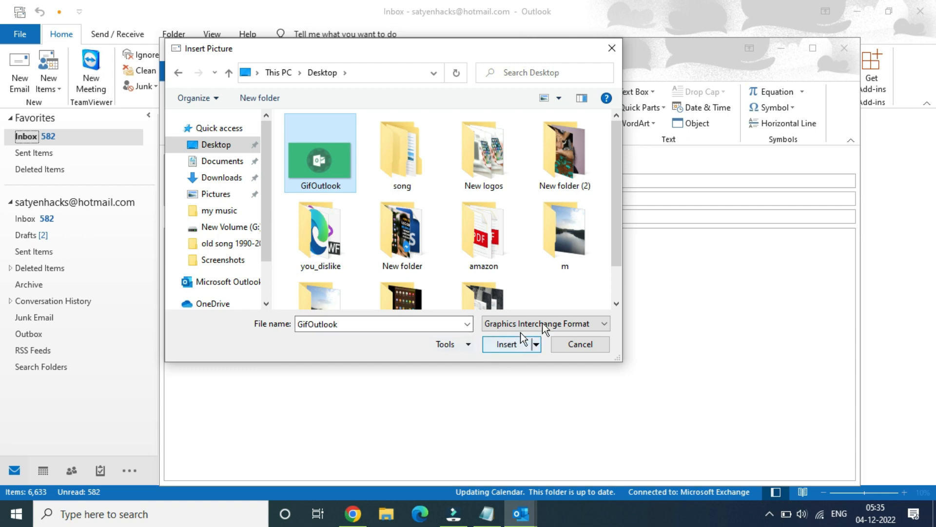
pyautogui.click(602, 324)
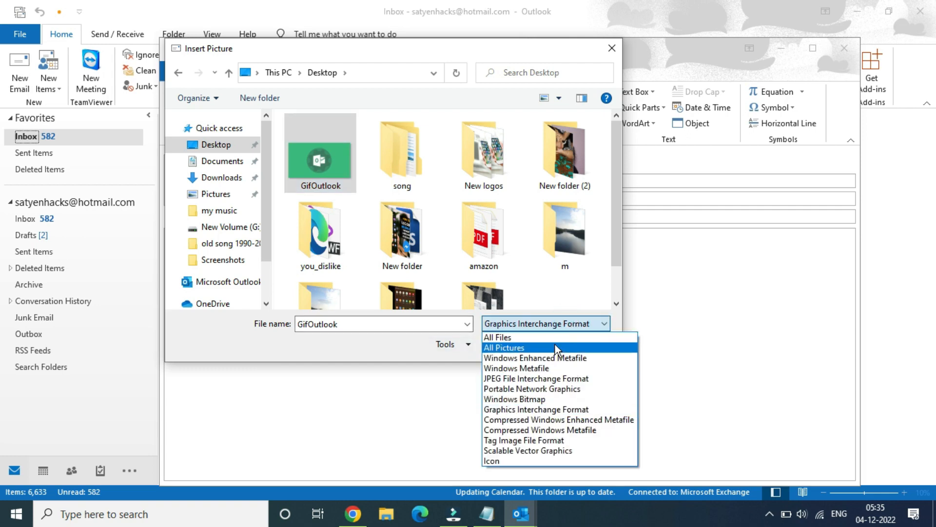
pyautogui.click(497, 336)
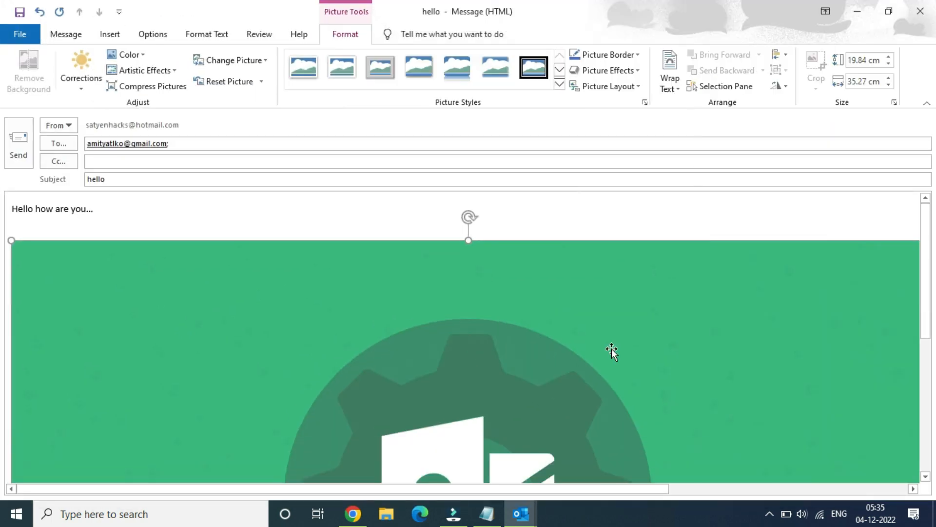
# Scroll down the message to check the full inserted GifOutlook animation.
pyautogui.scroll(-3)
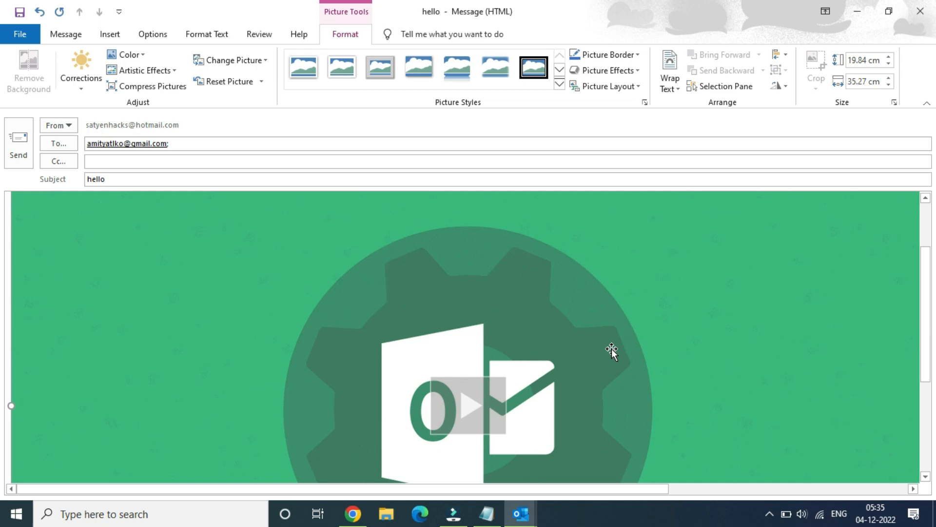
pyautogui.moveTo(893, 175)
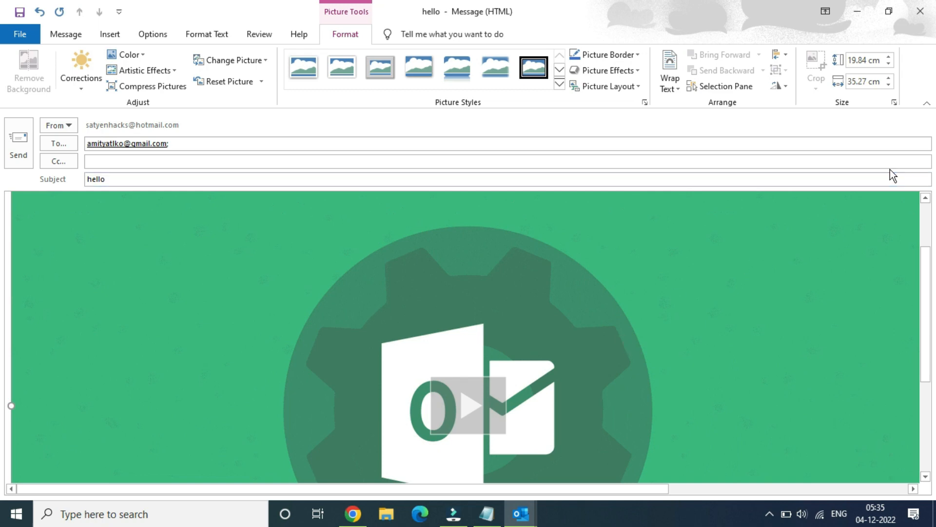